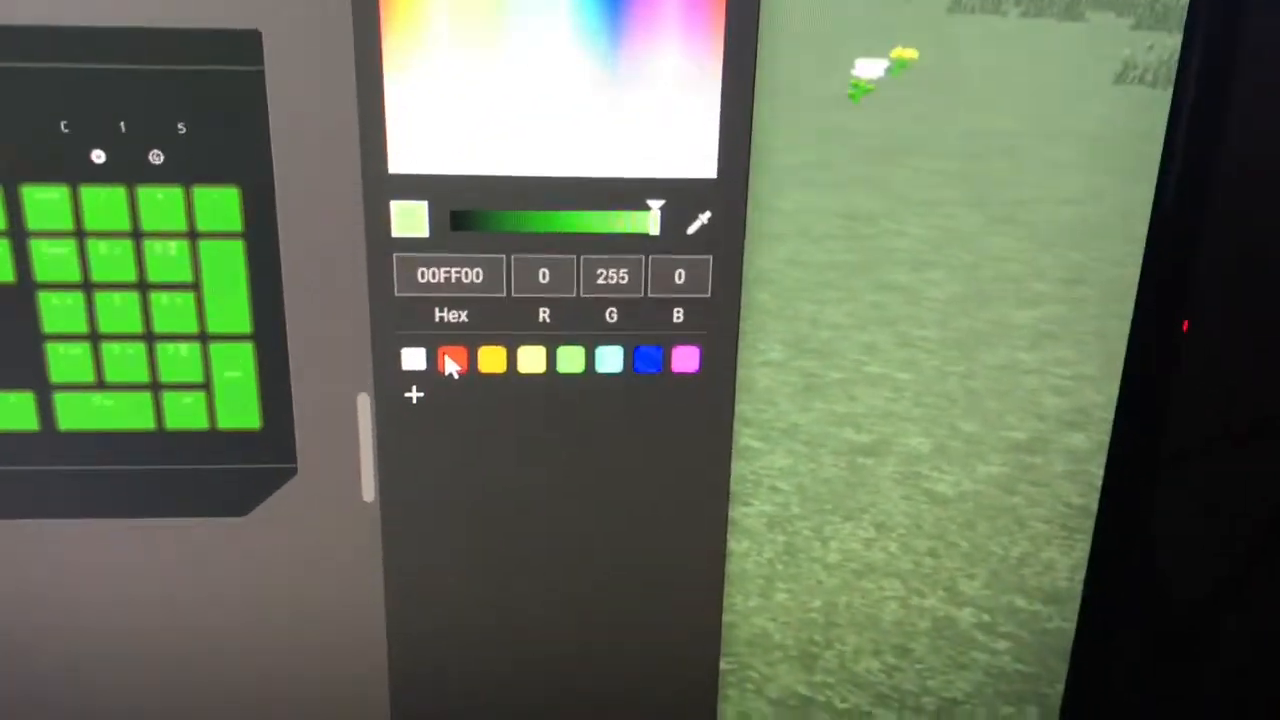
Step: Close the colour picker, keeping the light green colour and Medium duration
left_click(451, 360)
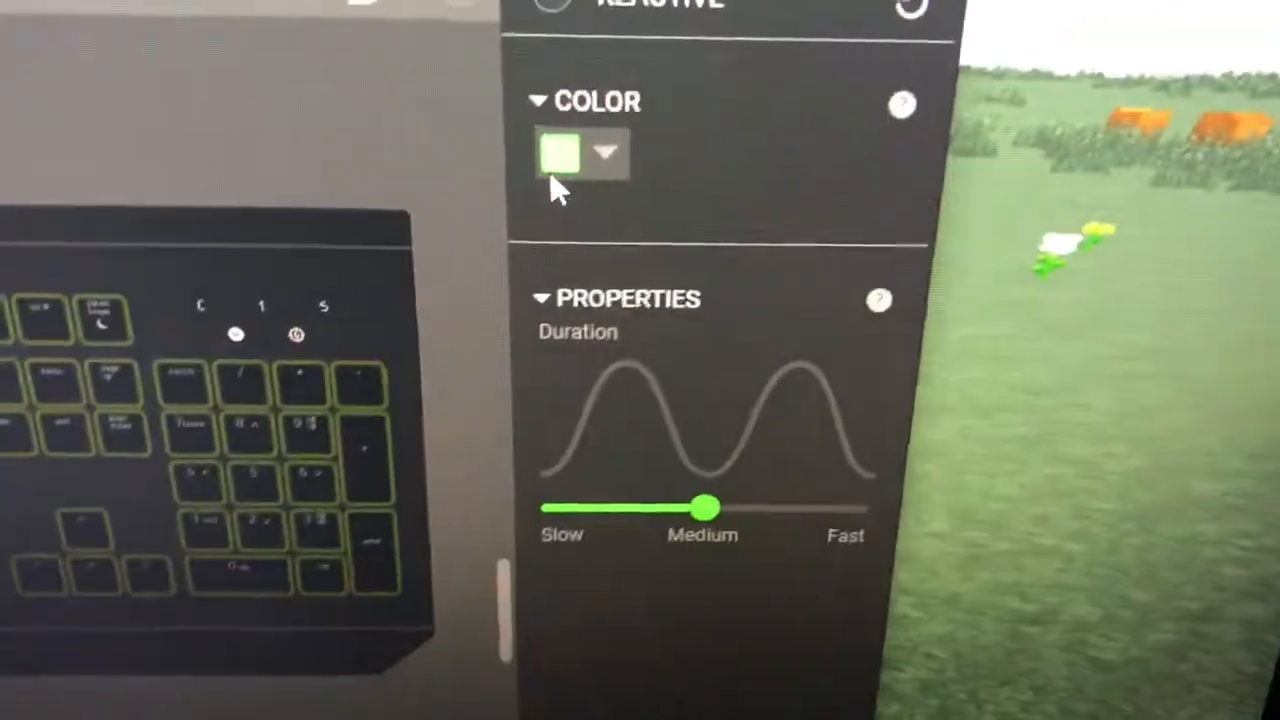
left_click(605, 152)
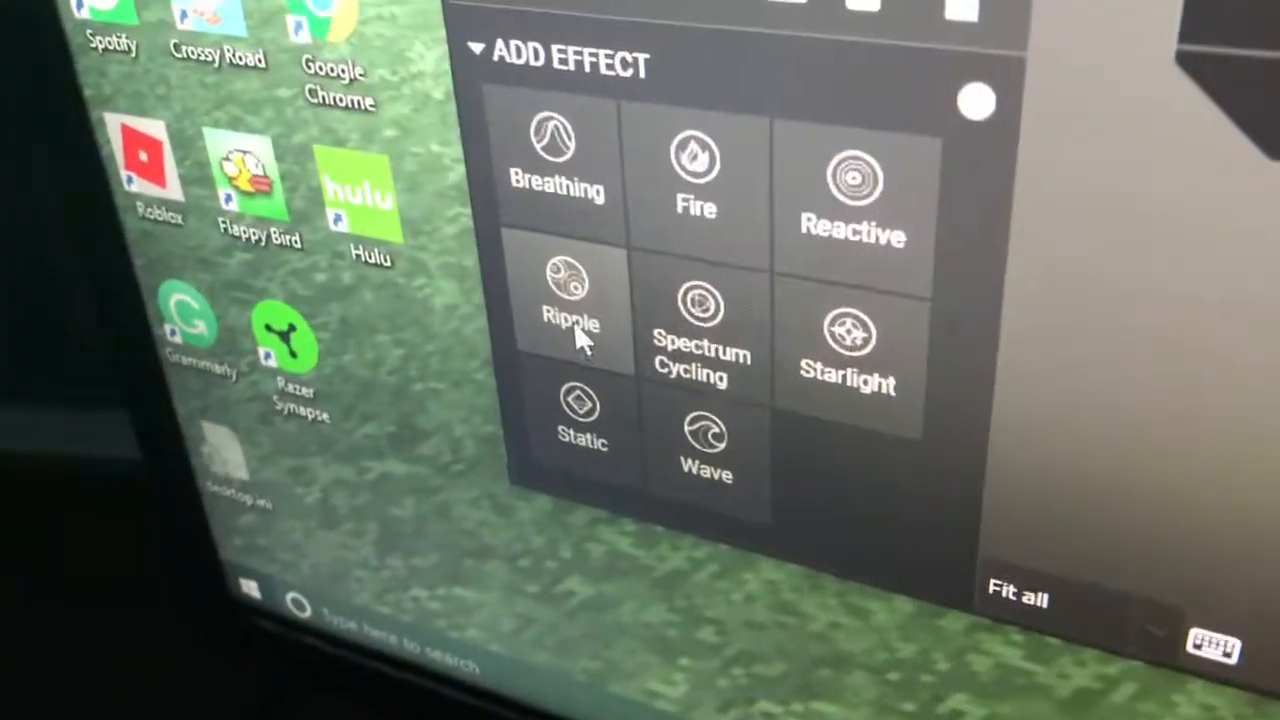
Step: Add a Ripple effect layer above the Breathing layer
left_click(569, 290)
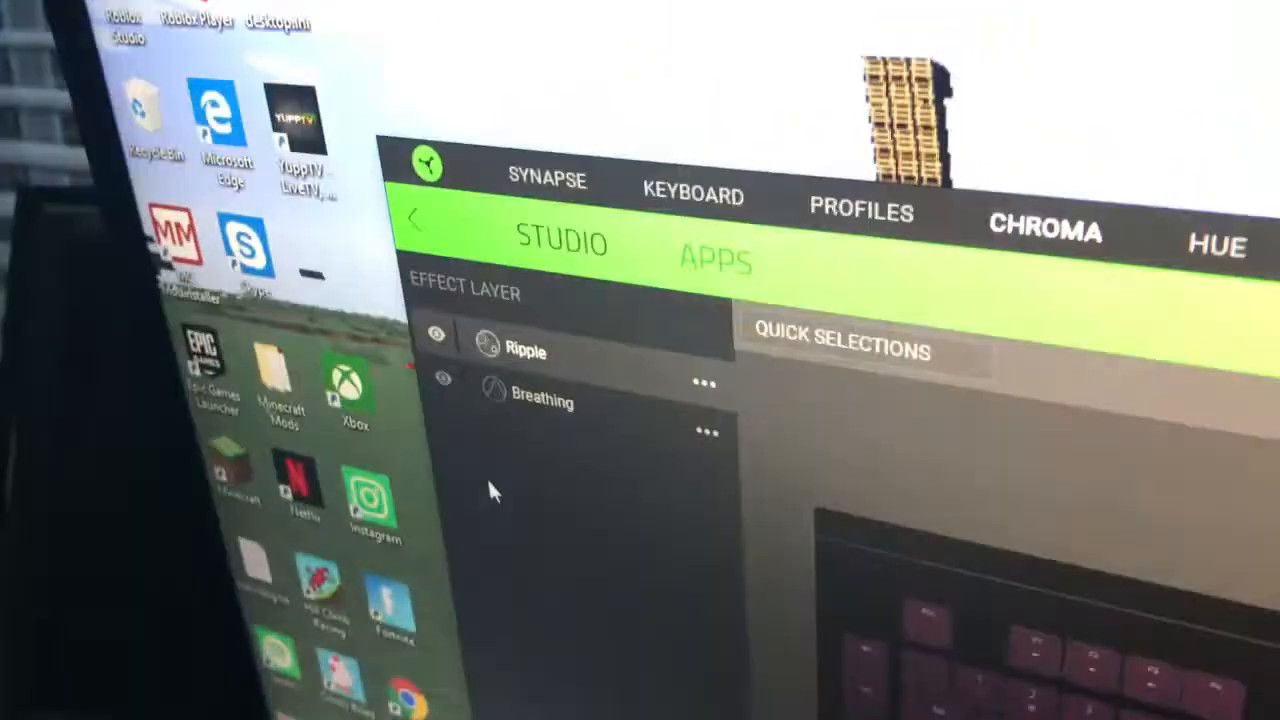